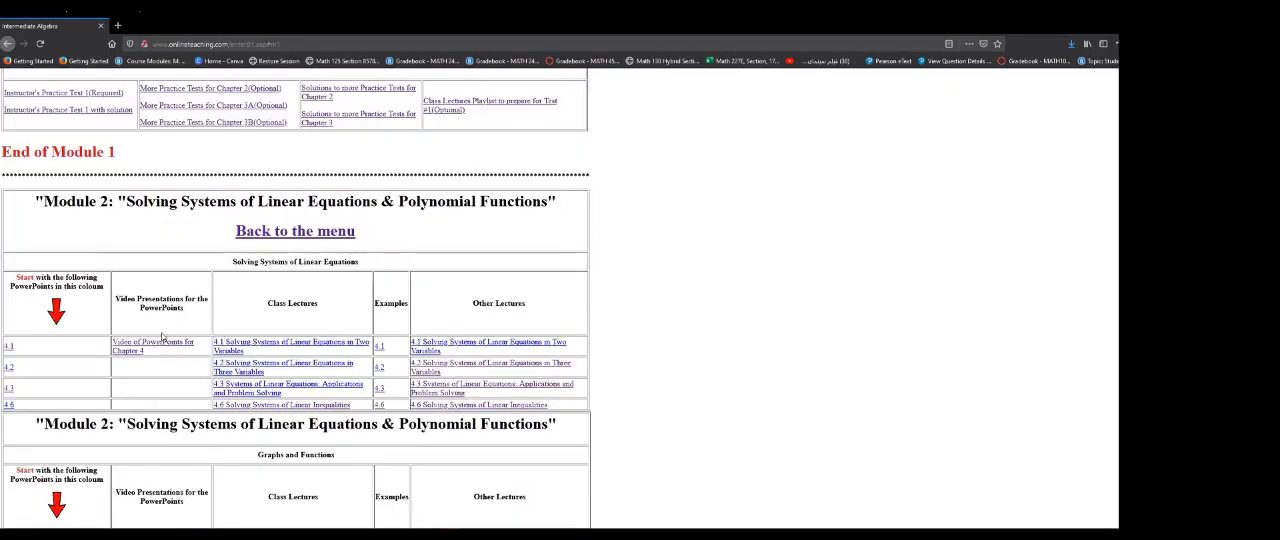
# Scroll through the students' handwritten Chapter 4 summary sheet replies in the Canvas discussion
pyautogui.scroll(3)
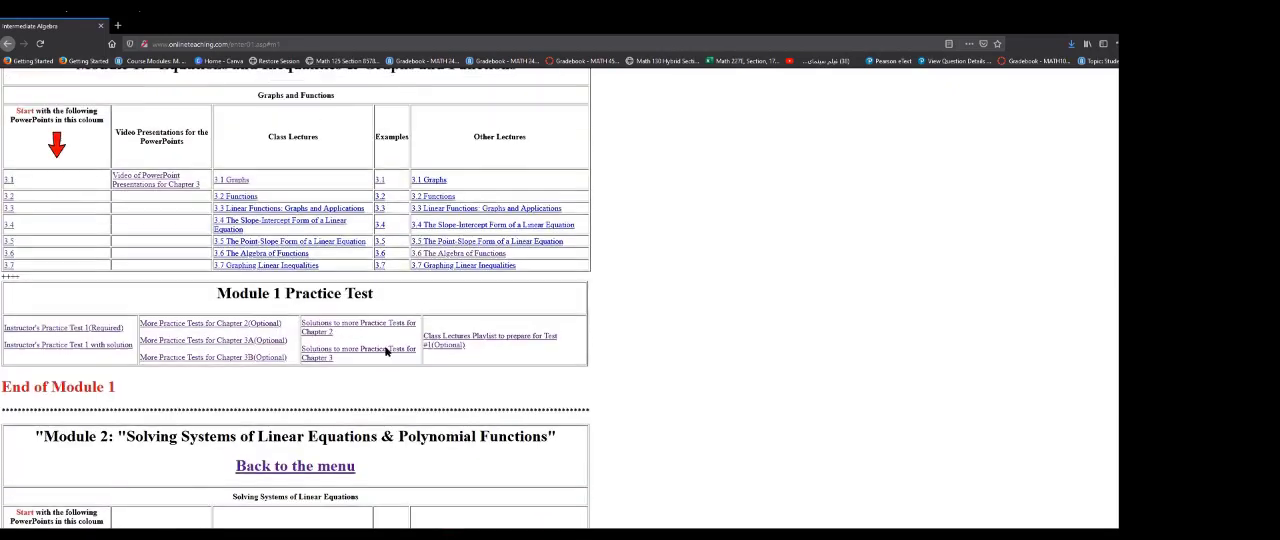
pyautogui.scroll(3)
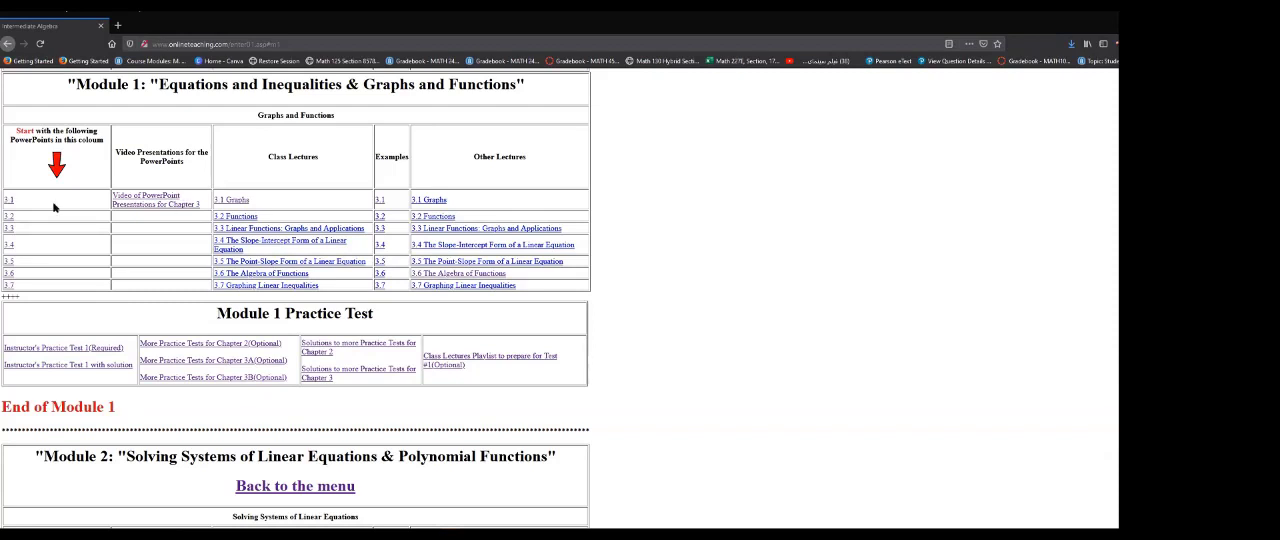
pyautogui.moveTo(35, 225)
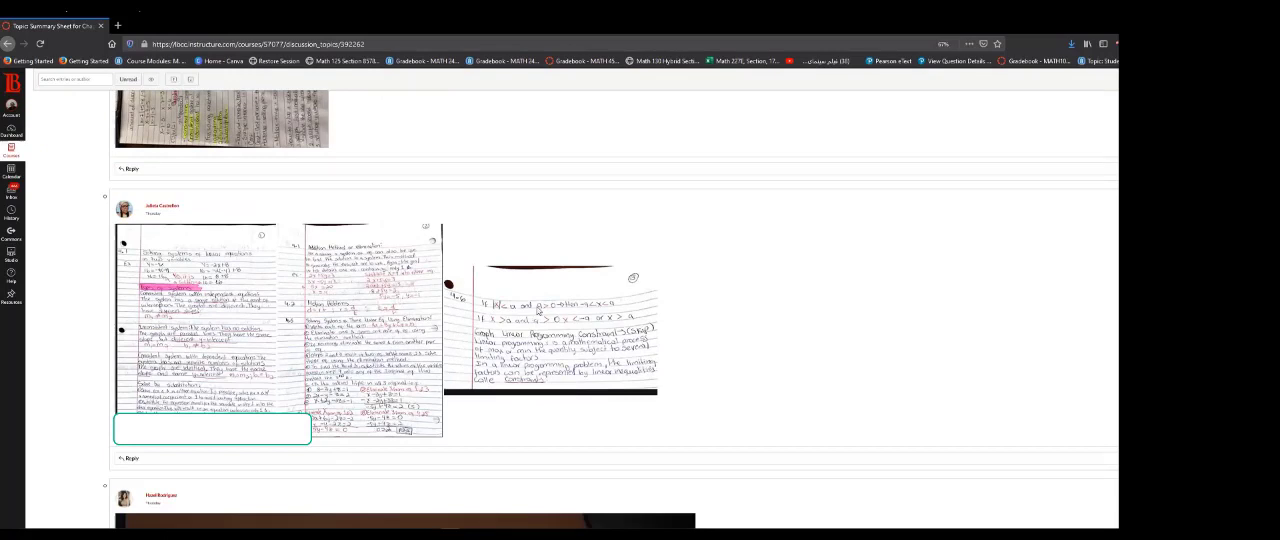
pyautogui.moveTo(366, 340)
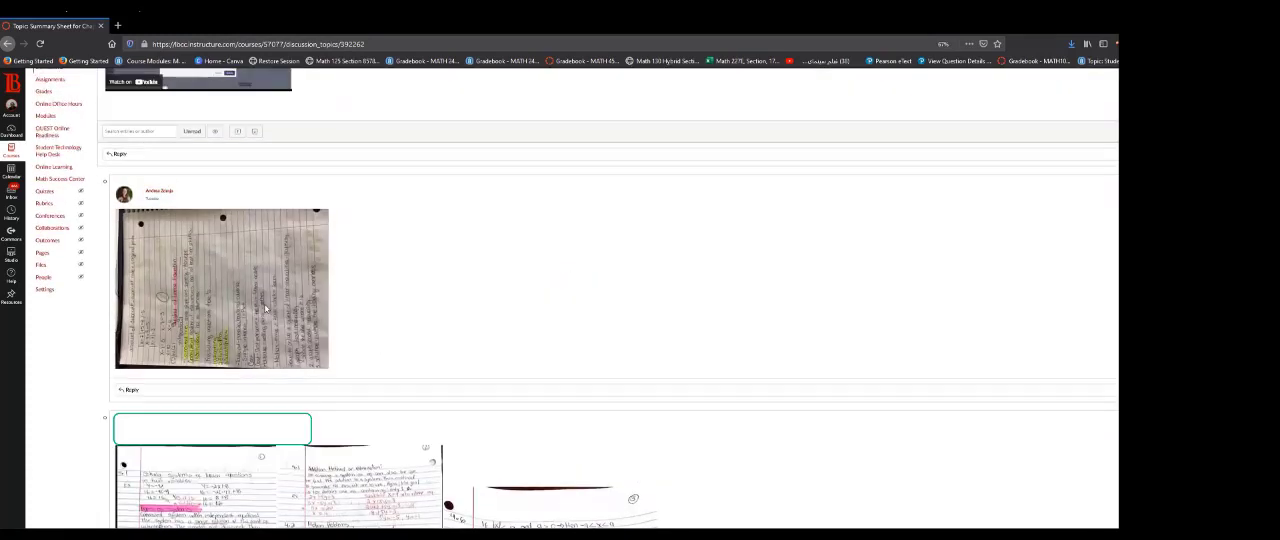
pyautogui.scroll(-3)
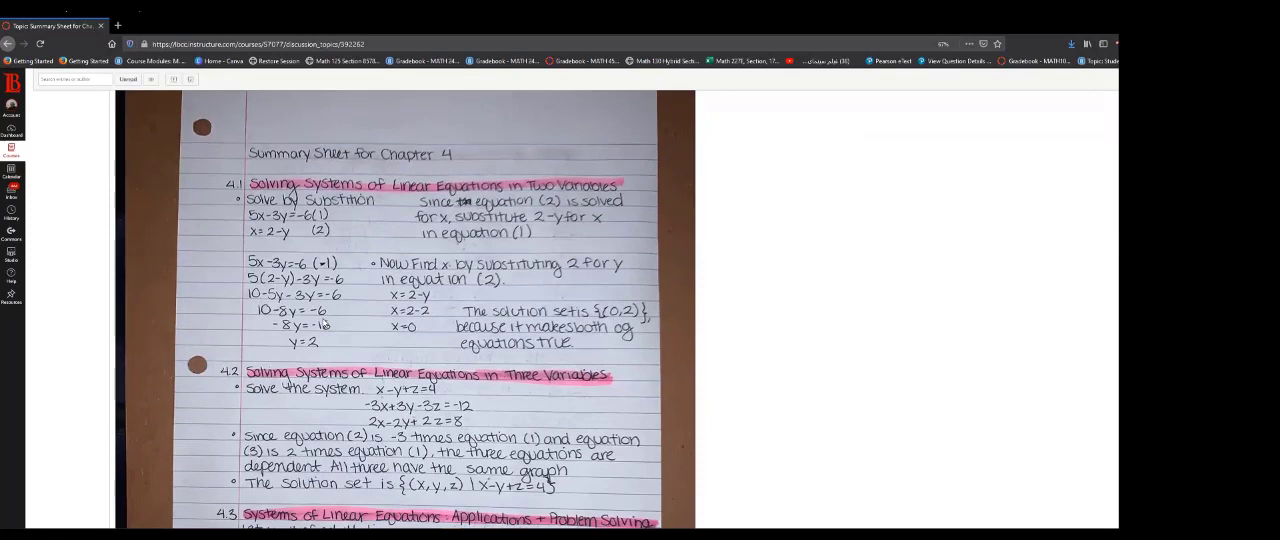
pyautogui.scroll(-3)
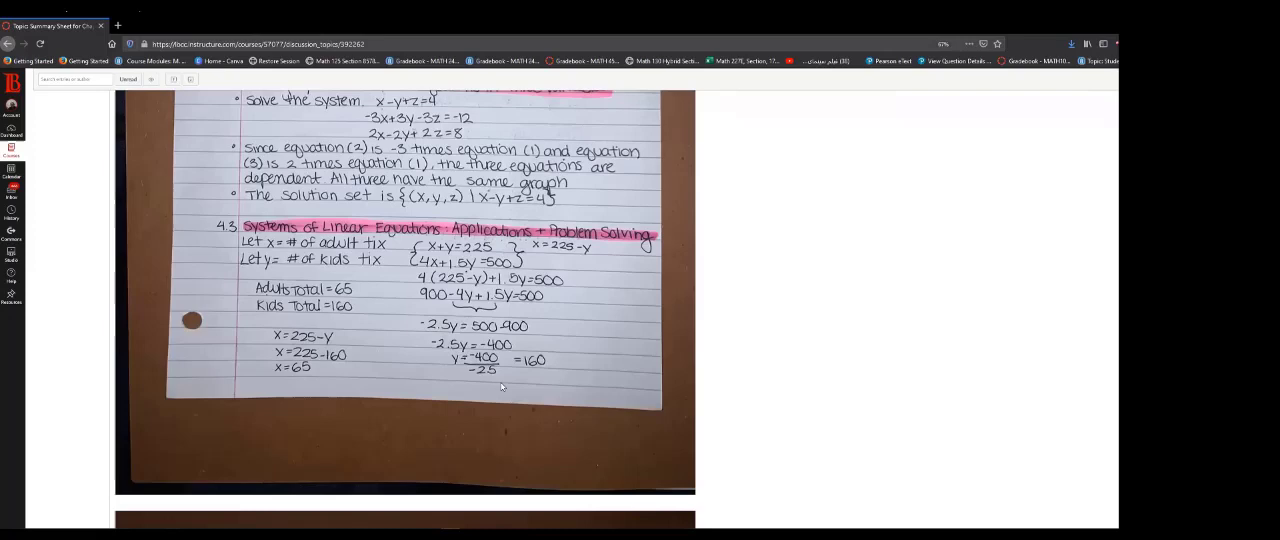
pyautogui.scroll(-3)
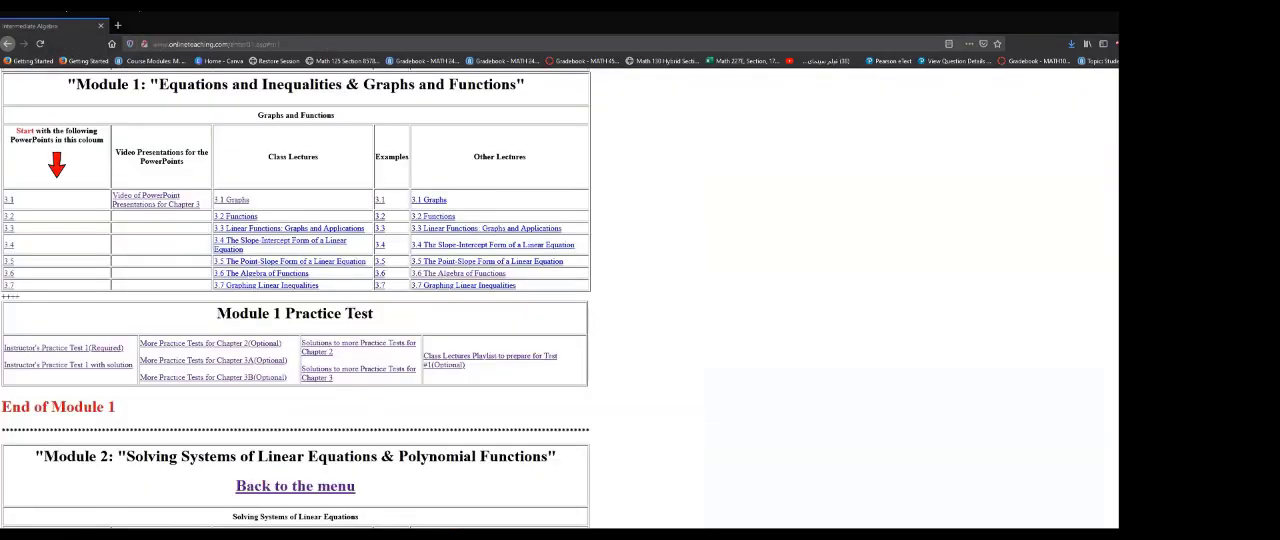
pyautogui.moveTo(76, 117)
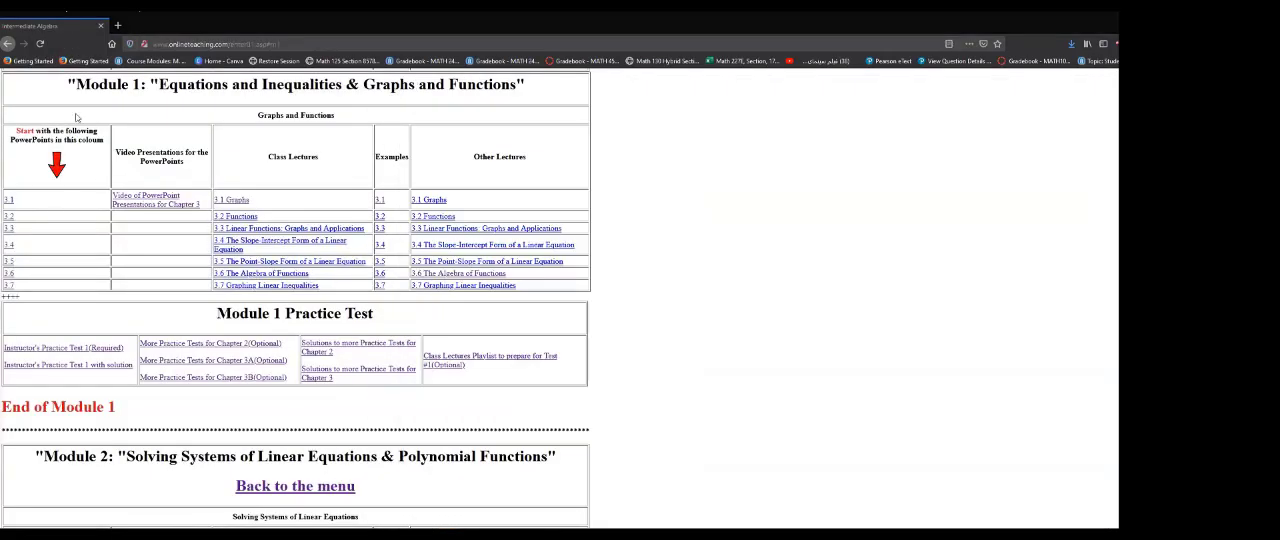
pyautogui.moveTo(83, 252)
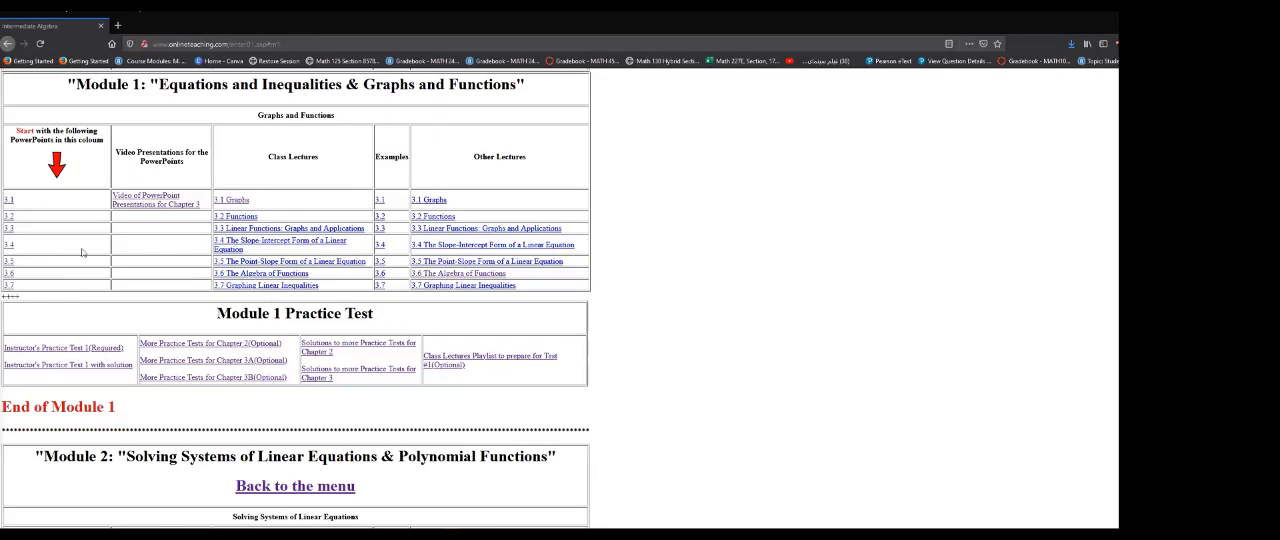
pyautogui.moveTo(182, 254)
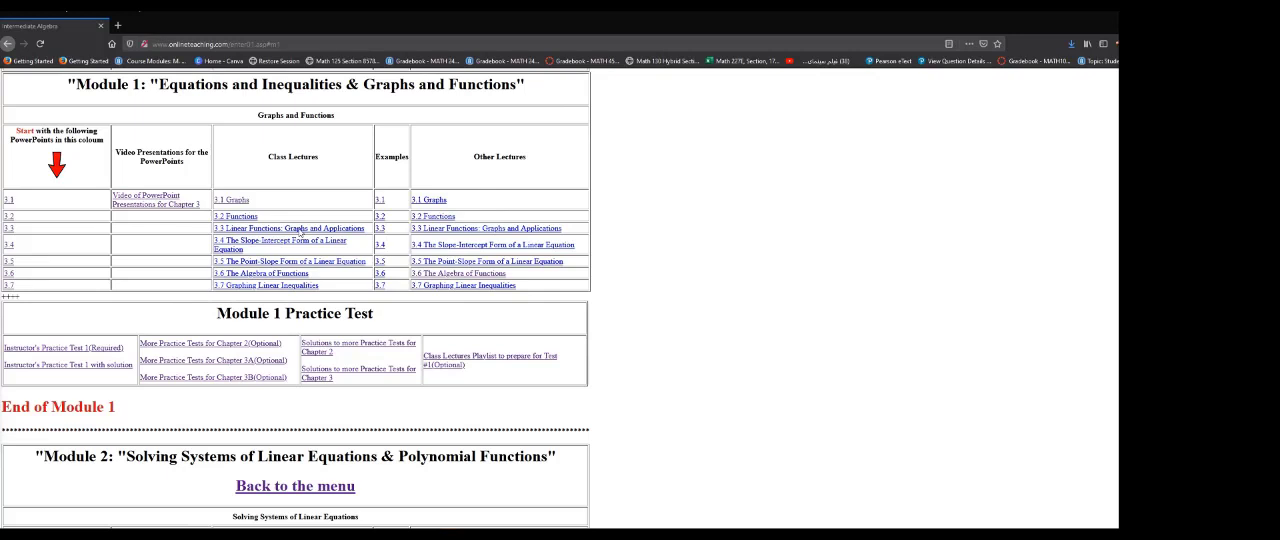
pyautogui.moveTo(143, 272)
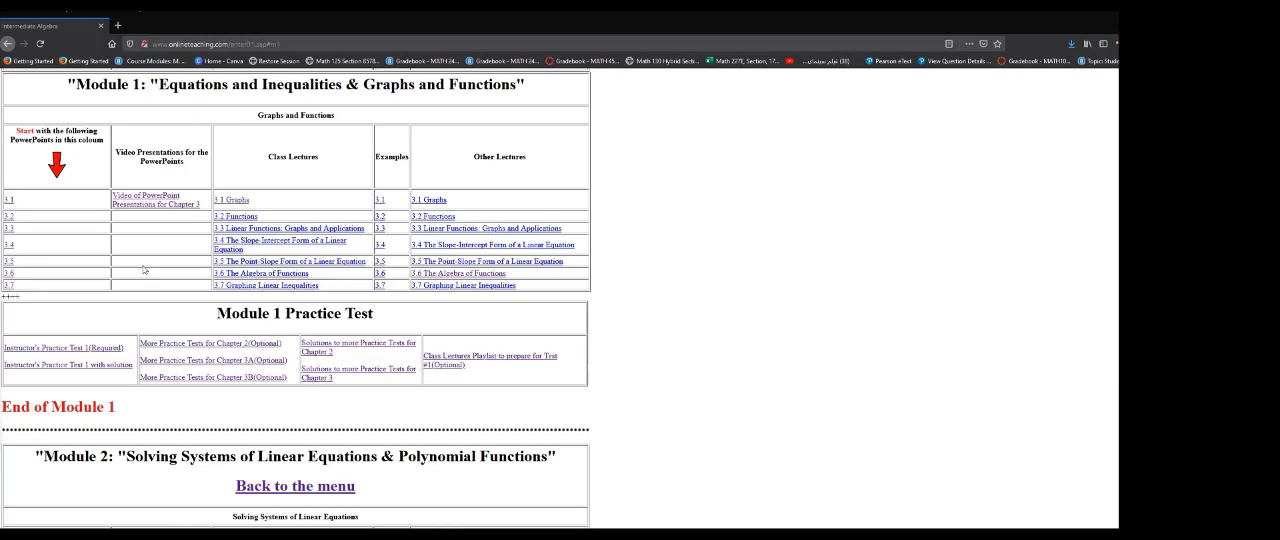
pyautogui.moveTo(143, 270)
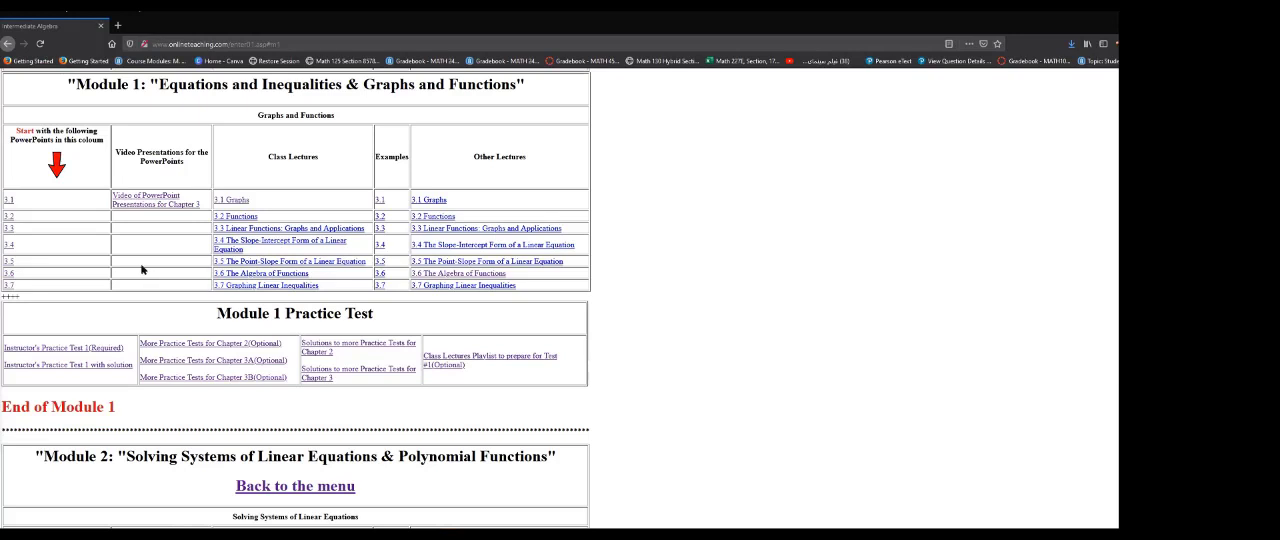
pyautogui.moveTo(142, 270)
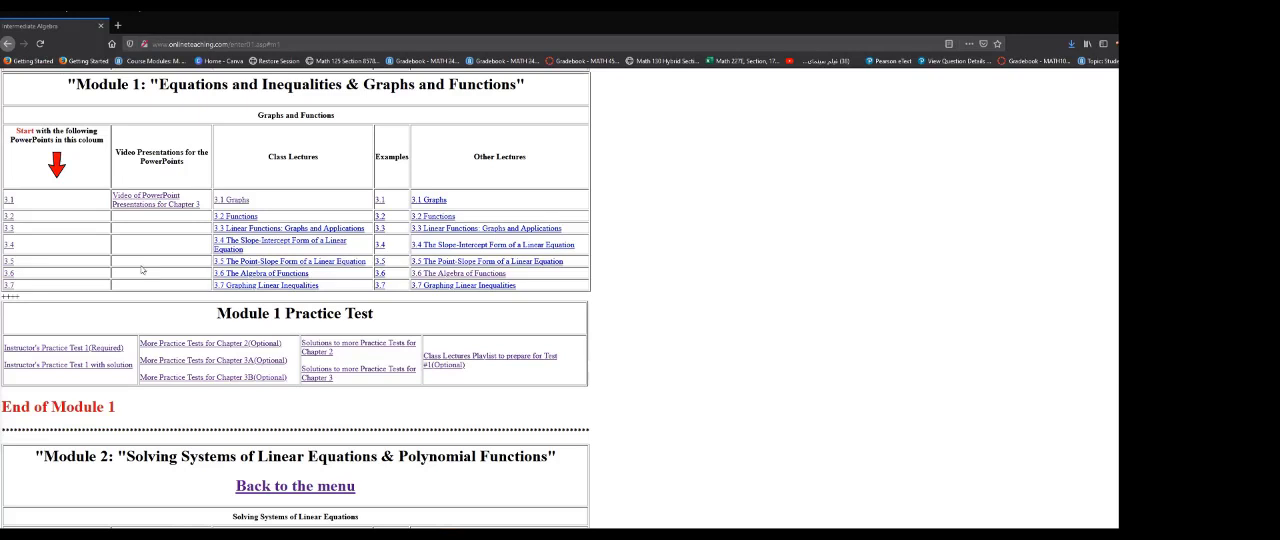
pyautogui.moveTo(71, 335)
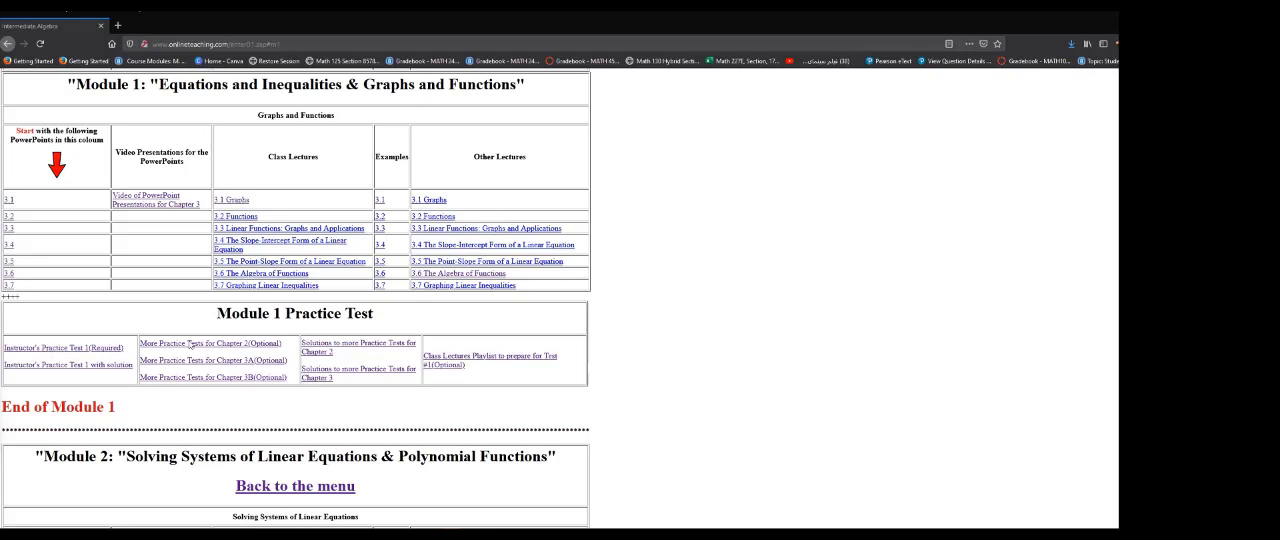
pyautogui.moveTo(460, 361)
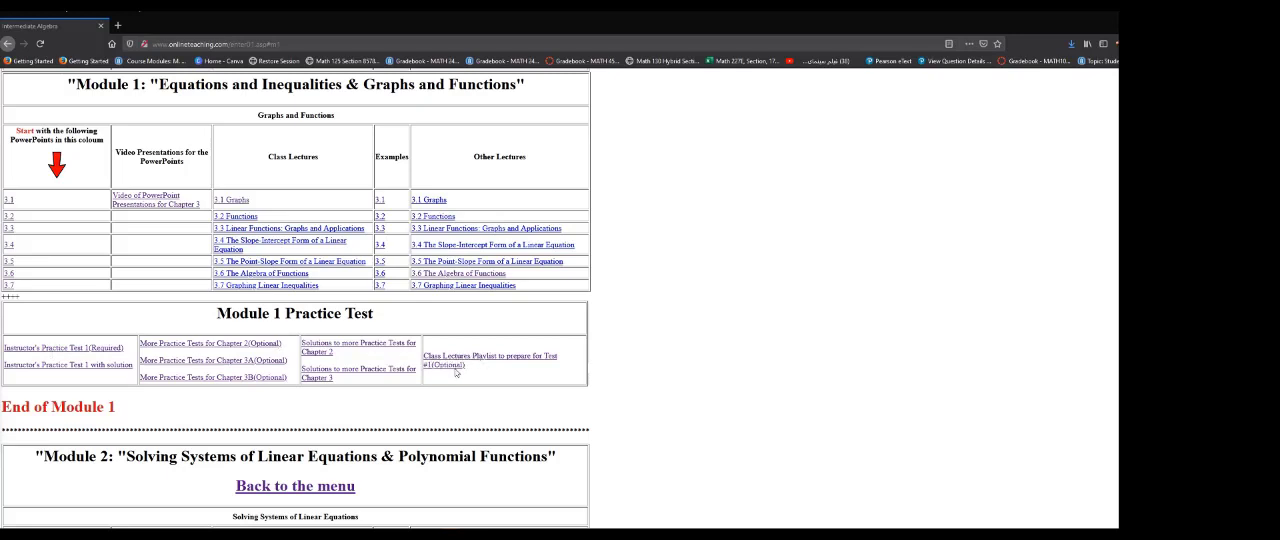
# Play the equation of the line examples lecture from the Test #1 playlist and skip ahead
pyautogui.click(492, 360)
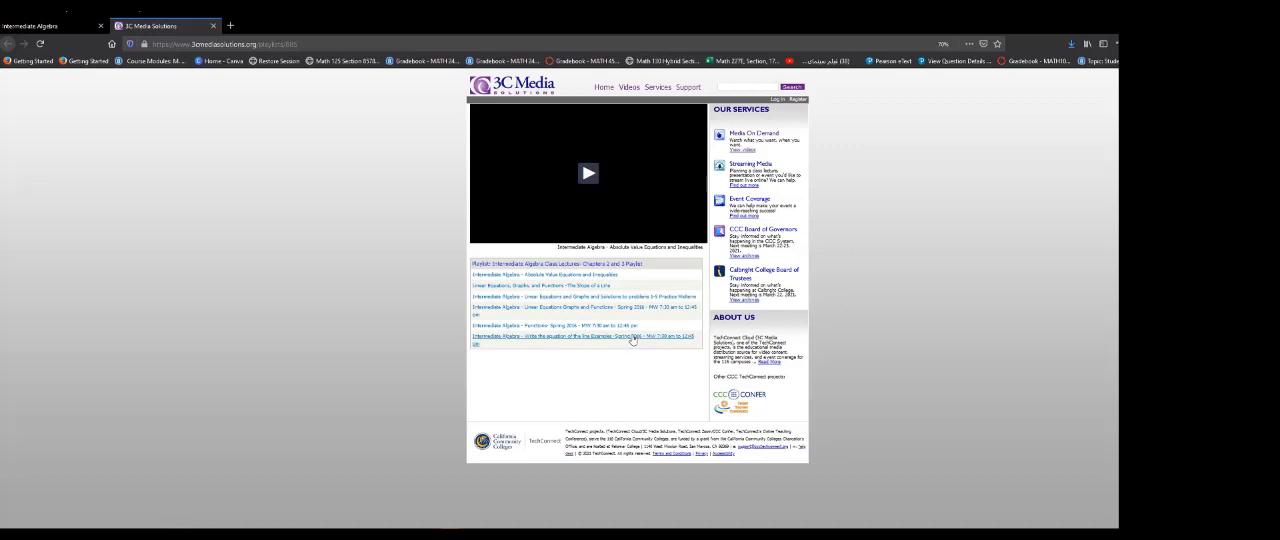
pyautogui.click(631, 338)
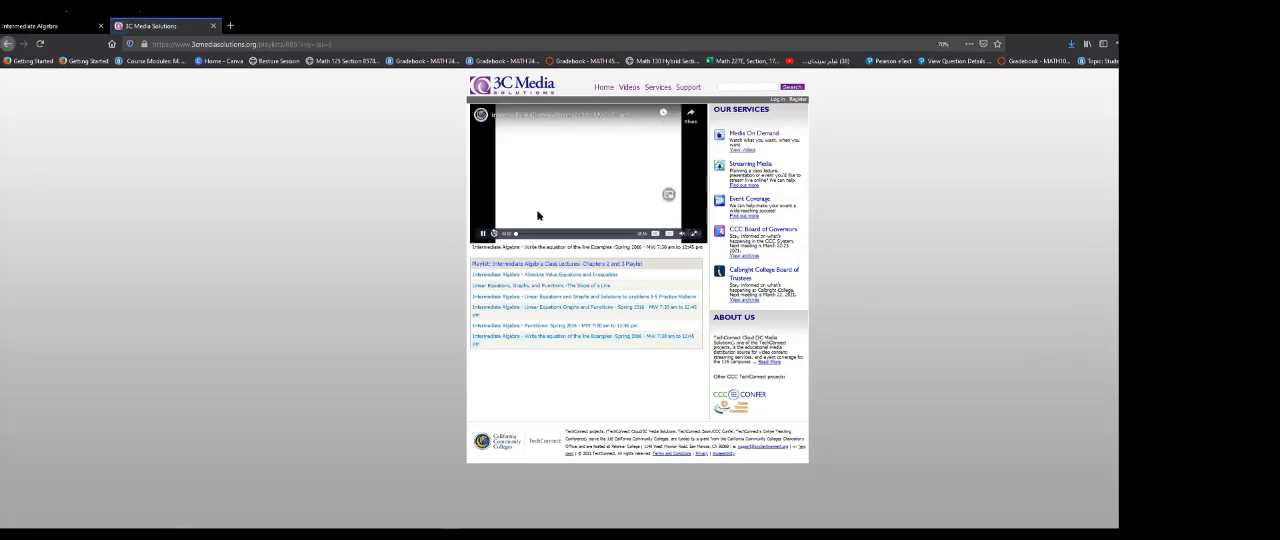
pyautogui.click(483, 234)
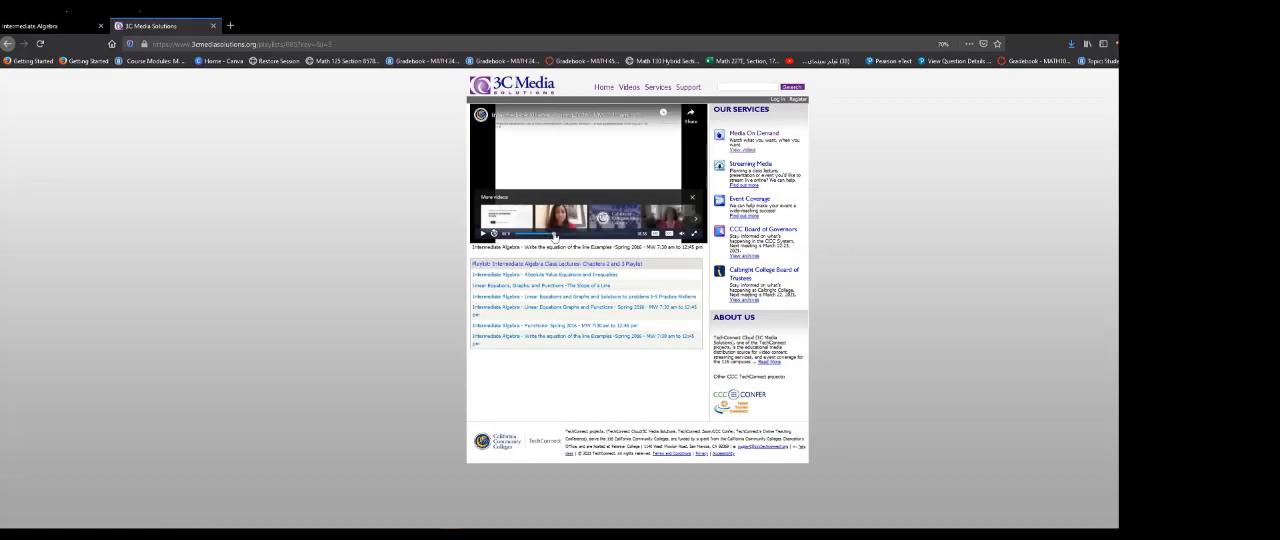
pyautogui.click(585, 297)
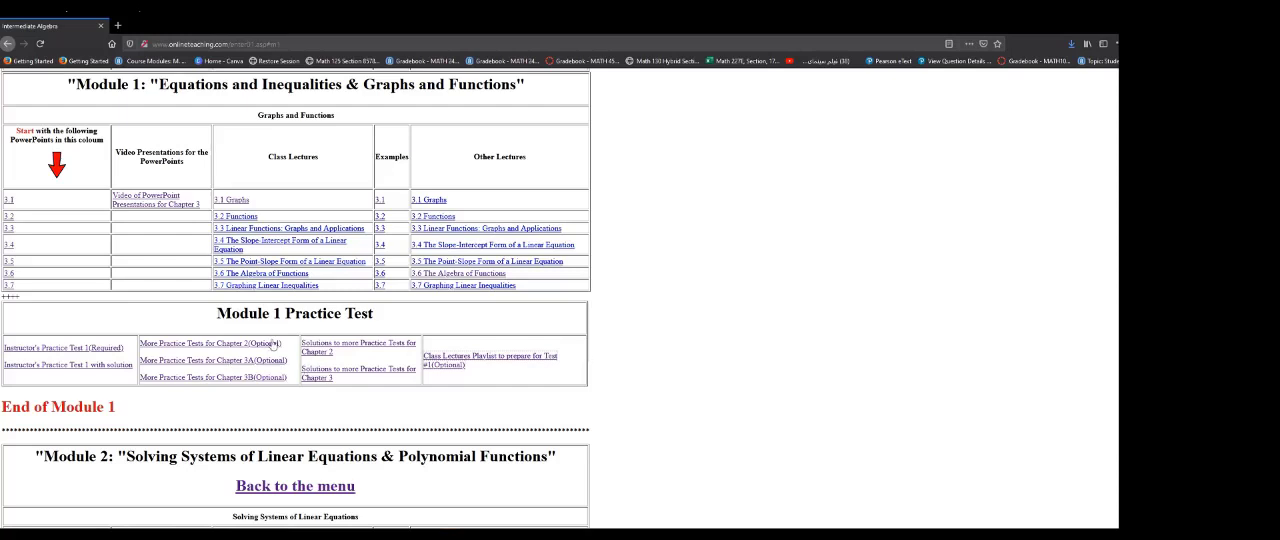
pyautogui.moveTo(198, 366)
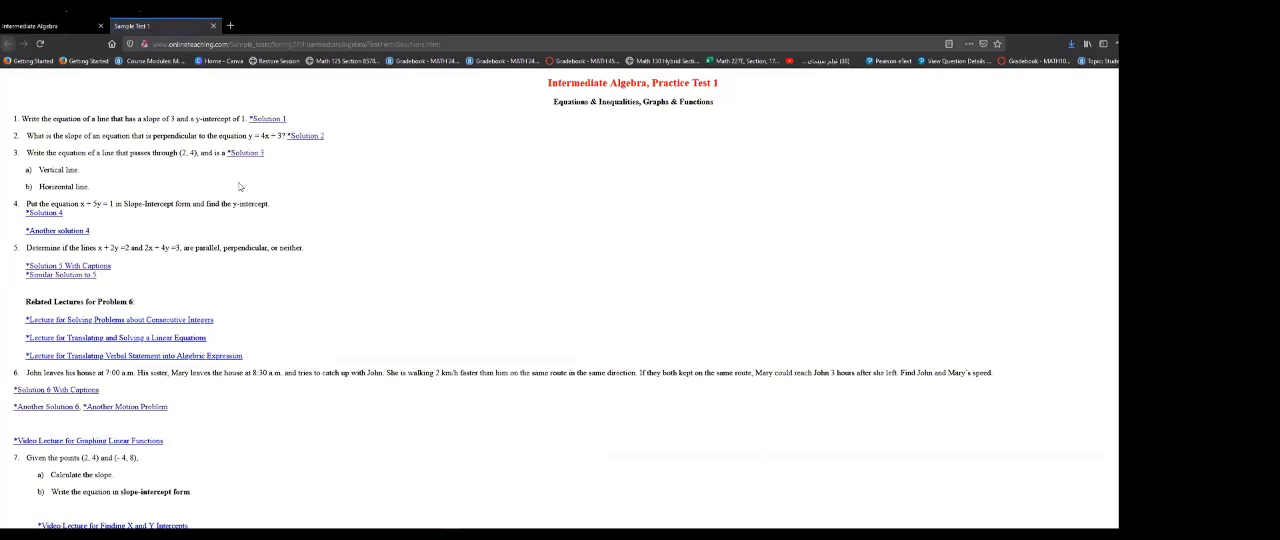
# Scroll down the Module 1 page toward Instructor's Practice Test 1
pyautogui.scroll(-3)
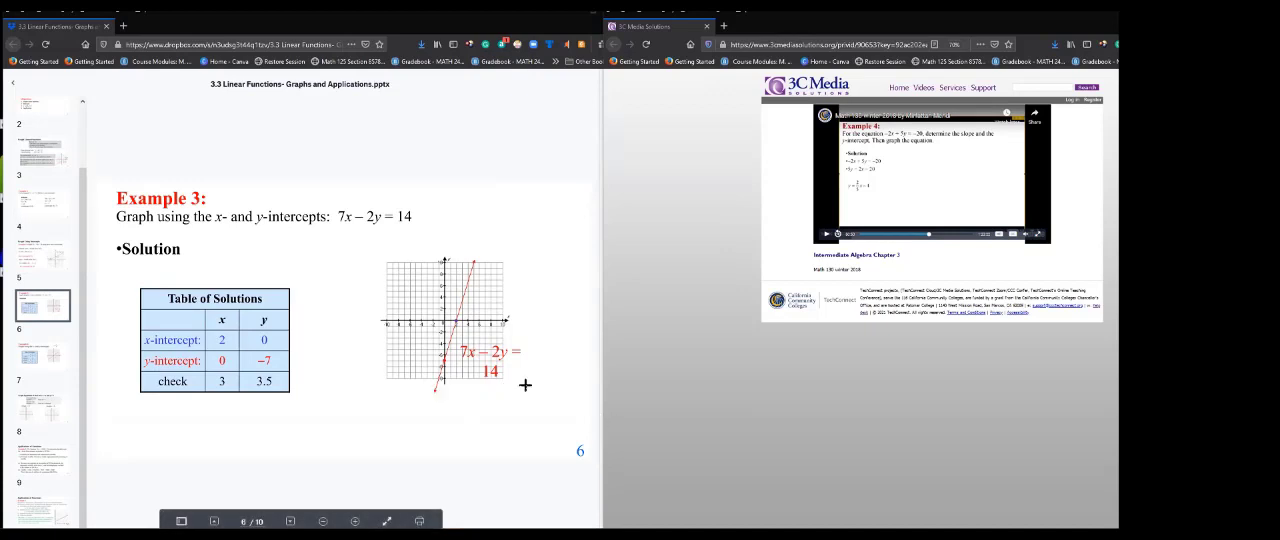
pyautogui.moveTo(630, 392)
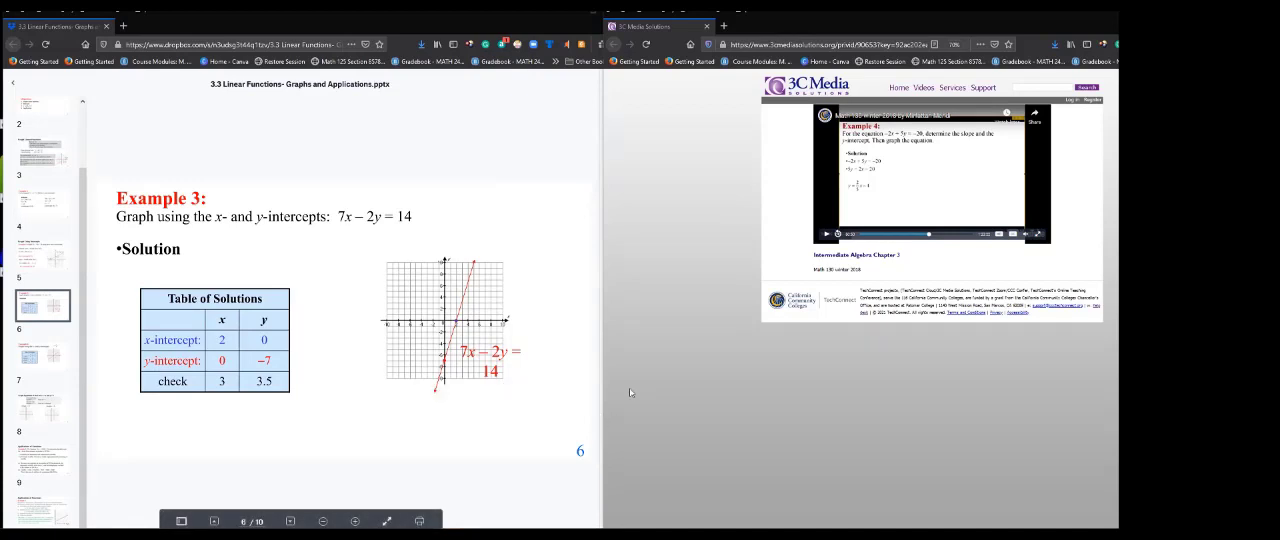